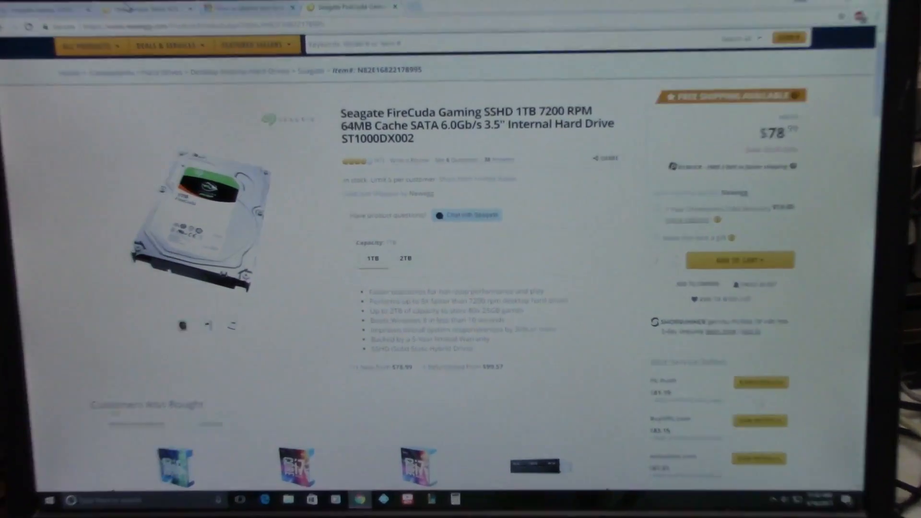
Run Valley with Custom preset, DirectX 11, Ultra quality, x8 anti-aliasing, full screen.
scroll(down, 3)
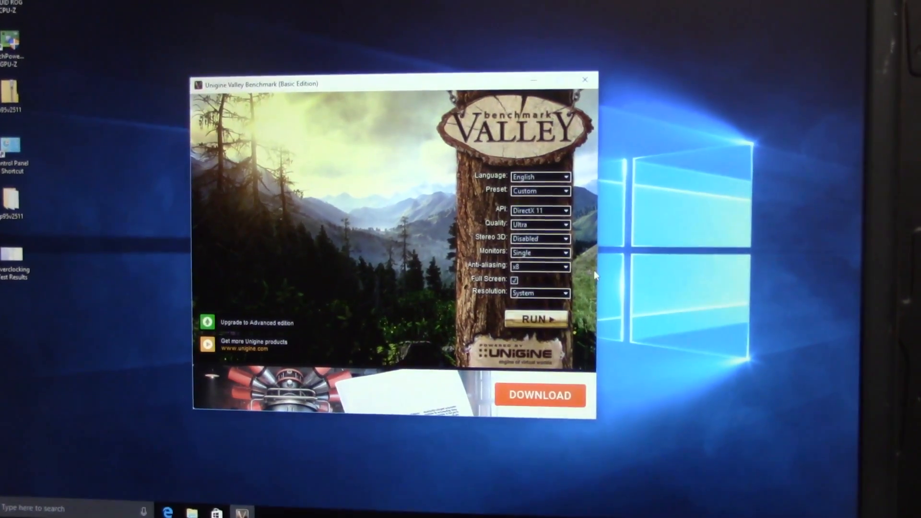
click(534, 318)
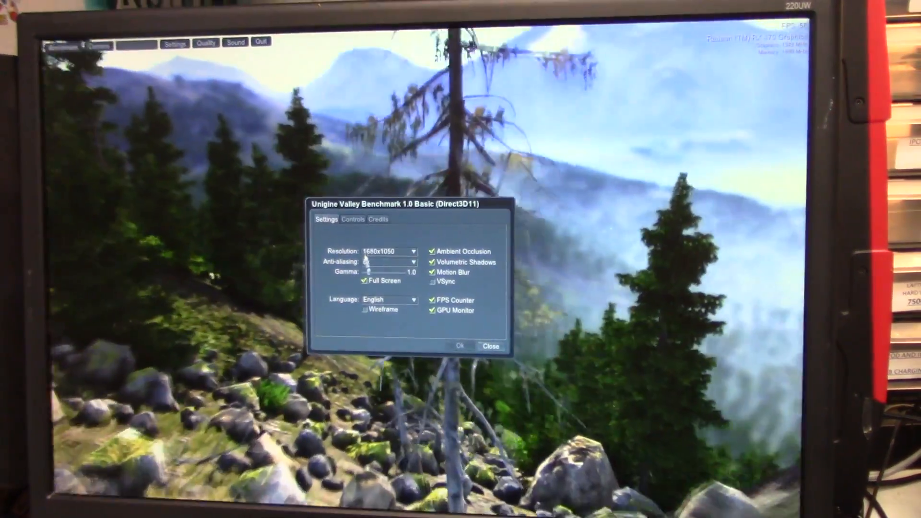
Open the running benchmark's Settings to review 1680x1050 resolution and enabled effects.
click(391, 262)
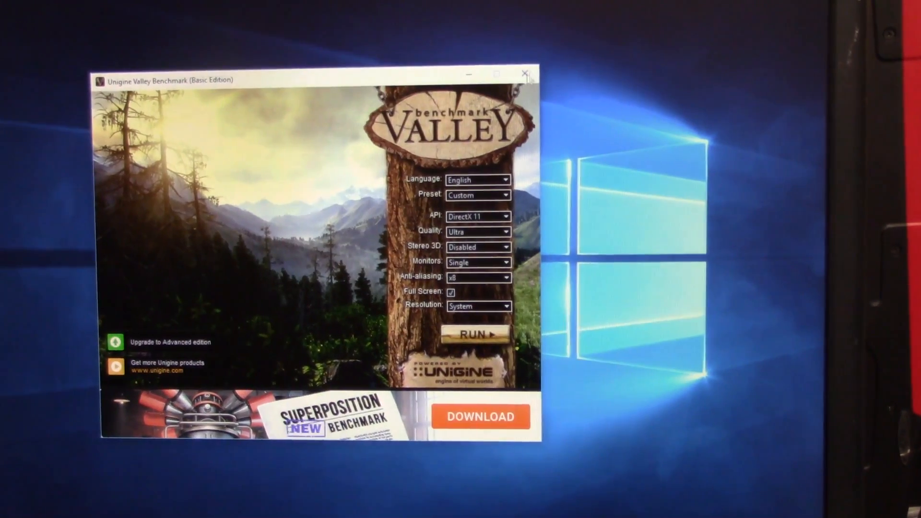
Close the Unigine Valley launcher window to return to the Windows desktop.
click(525, 72)
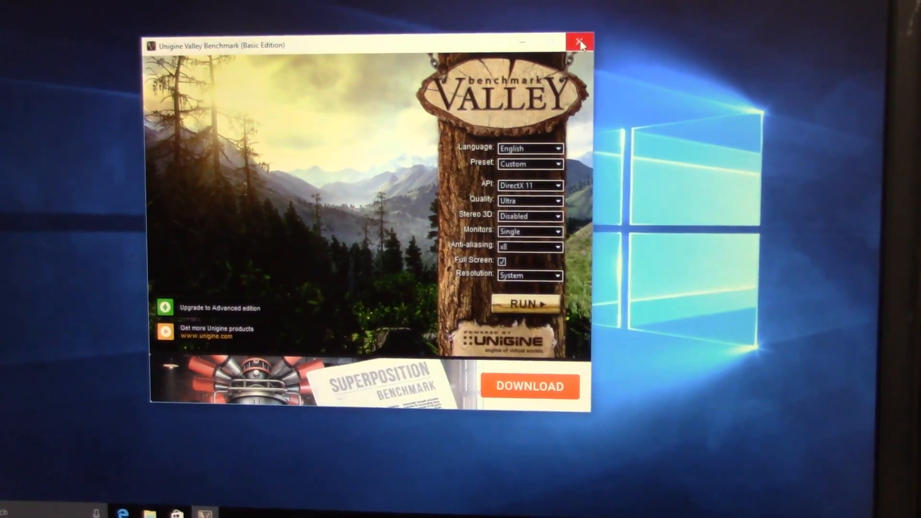
click(579, 44)
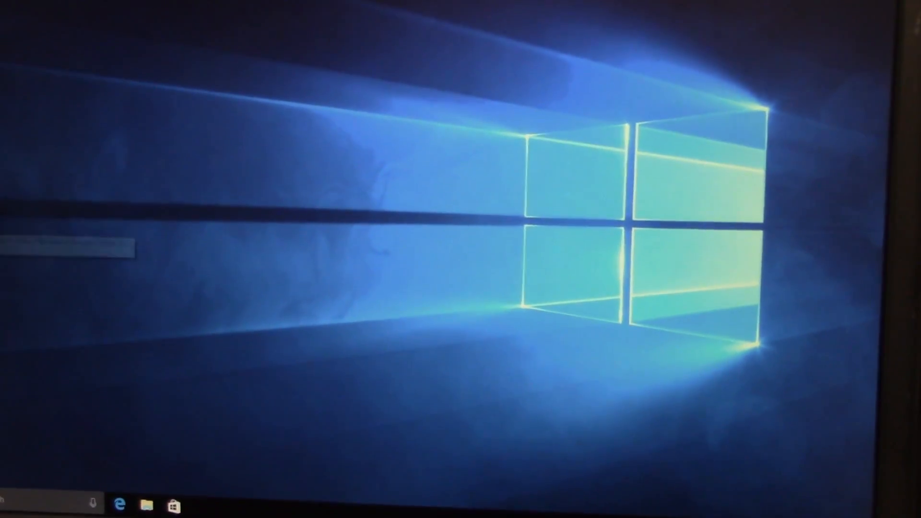